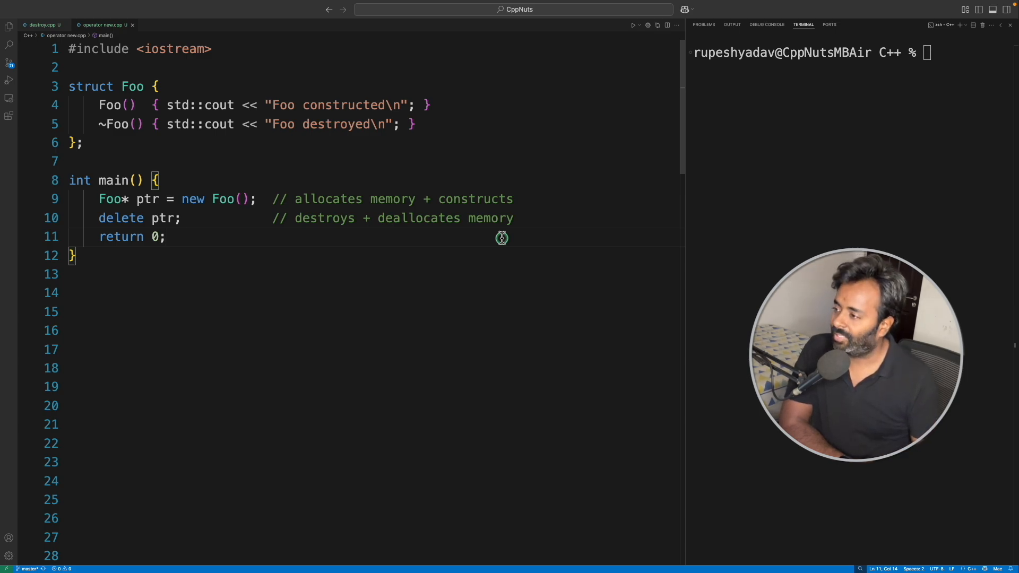
Highlight Foo, ptr and delete in the basic new/delete example to show their occurrences
click(212, 274)
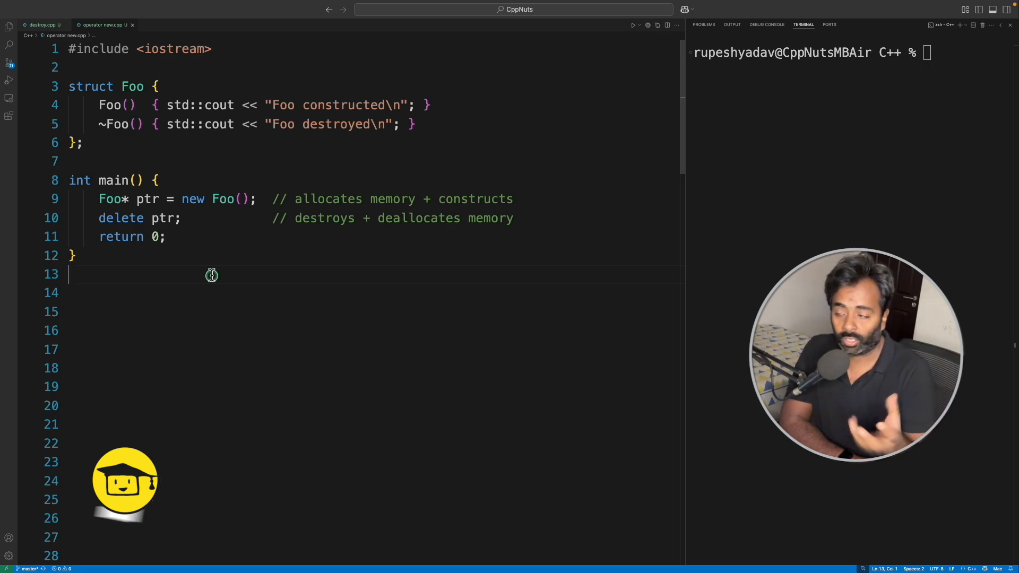
mouse_move(188, 199)
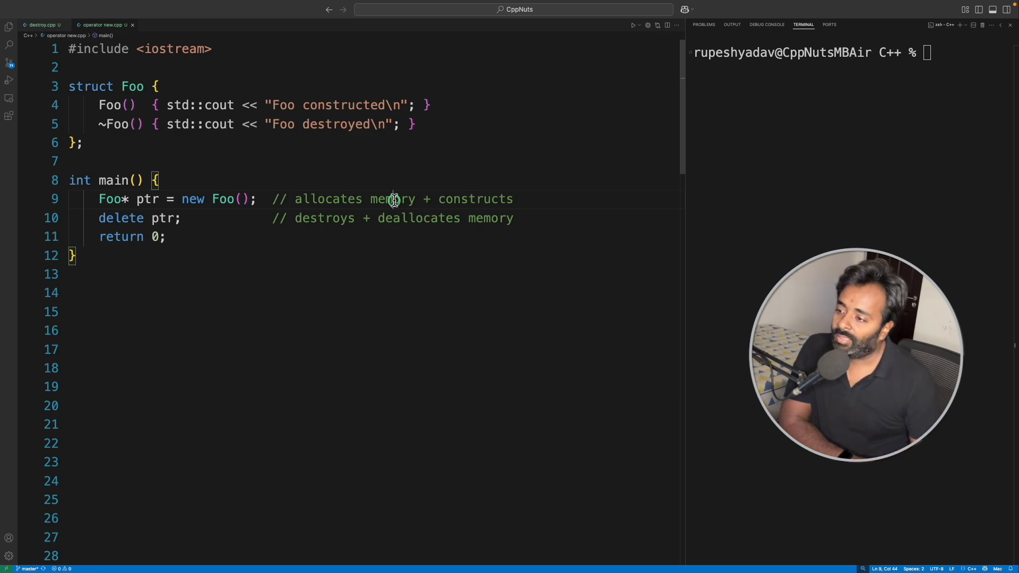
double_click(475, 199)
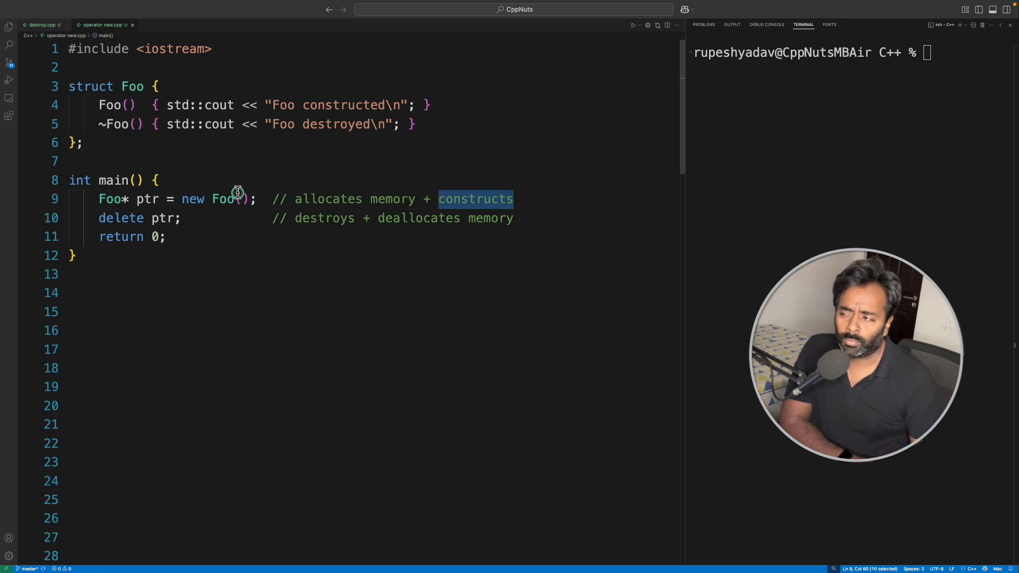
double_click(224, 199)
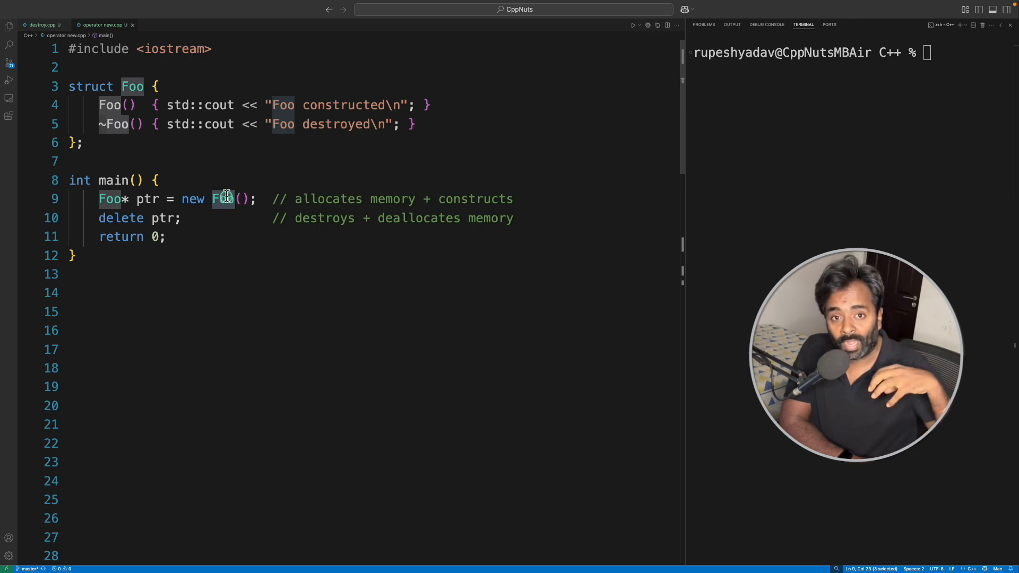
mouse_move(111, 199)
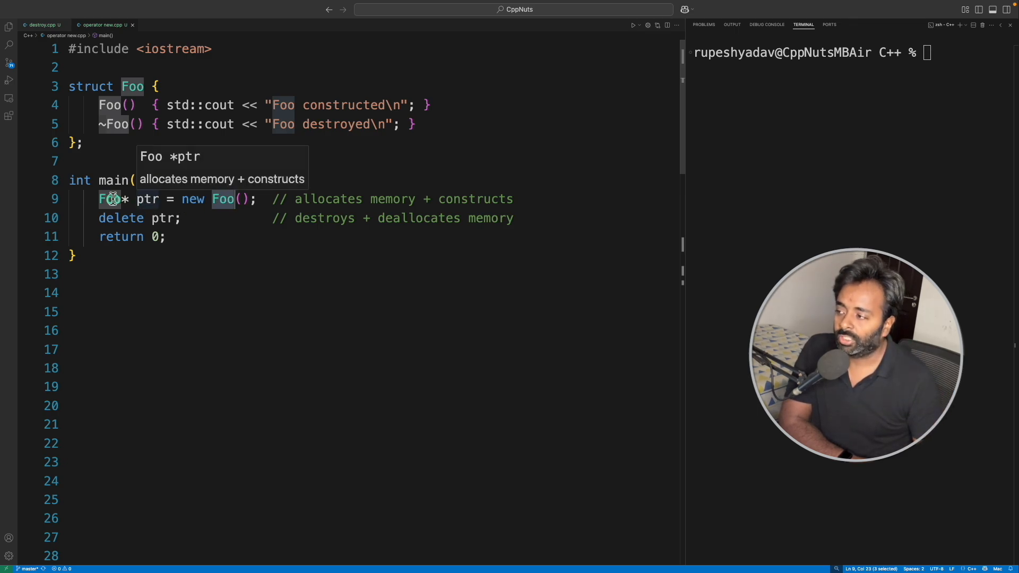
mouse_move(110, 199)
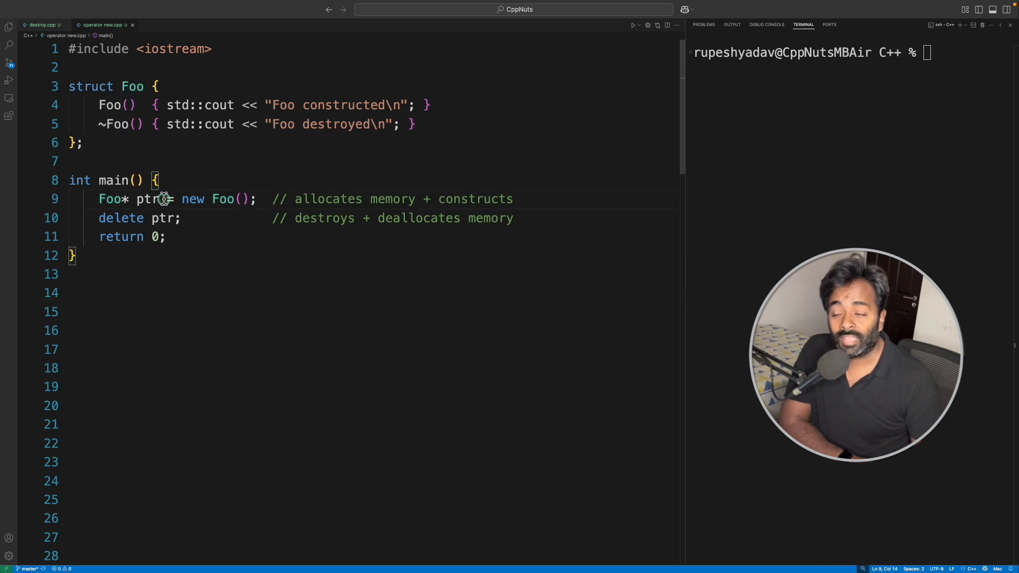
mouse_move(146, 199)
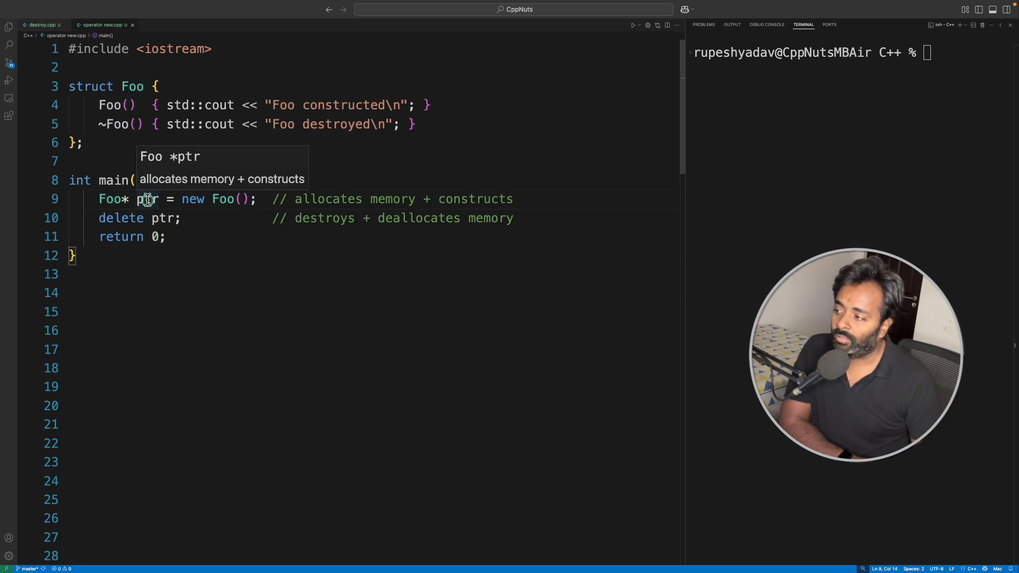
double_click(122, 218)
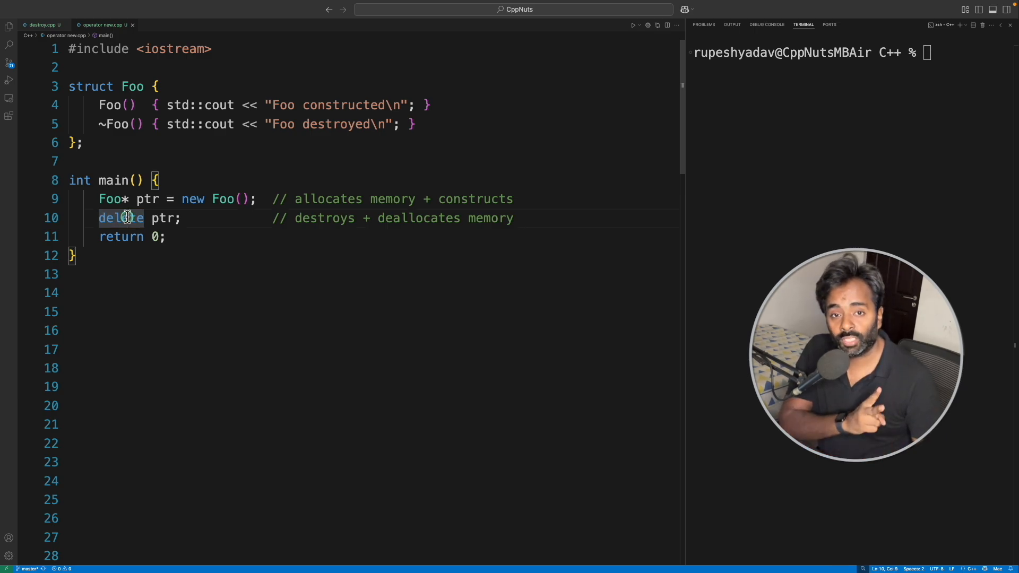
double_click(324, 218)
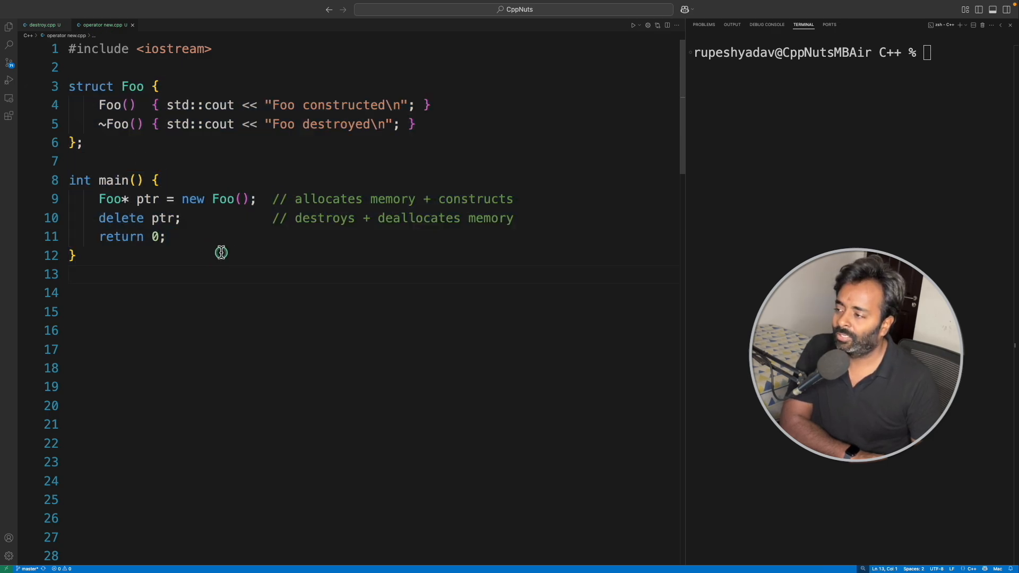
click(73, 256)
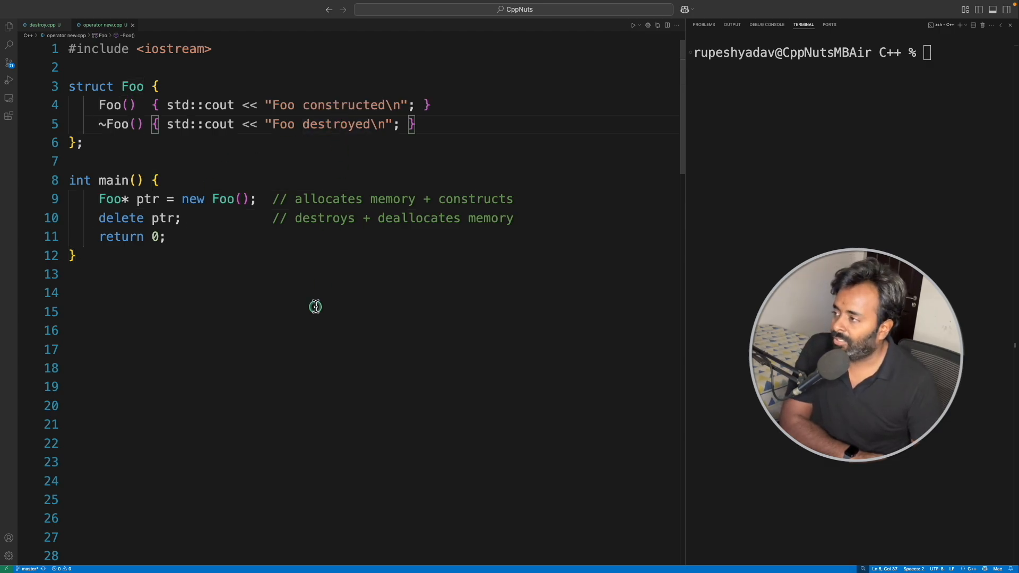
Scroll to the operator new code and highlight where raw is used, including the placement new call
scroll(down, 3)
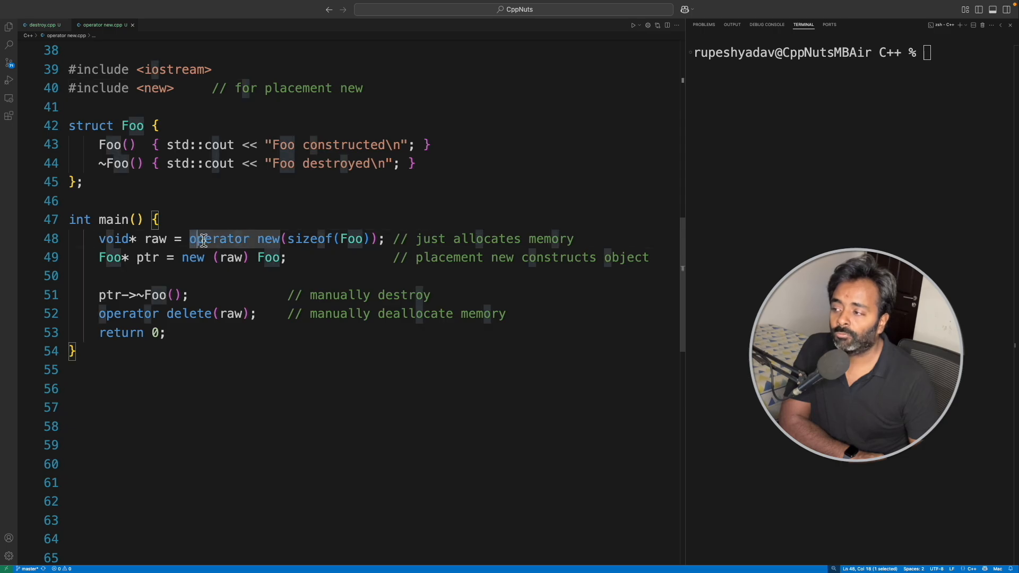
click(180, 258)
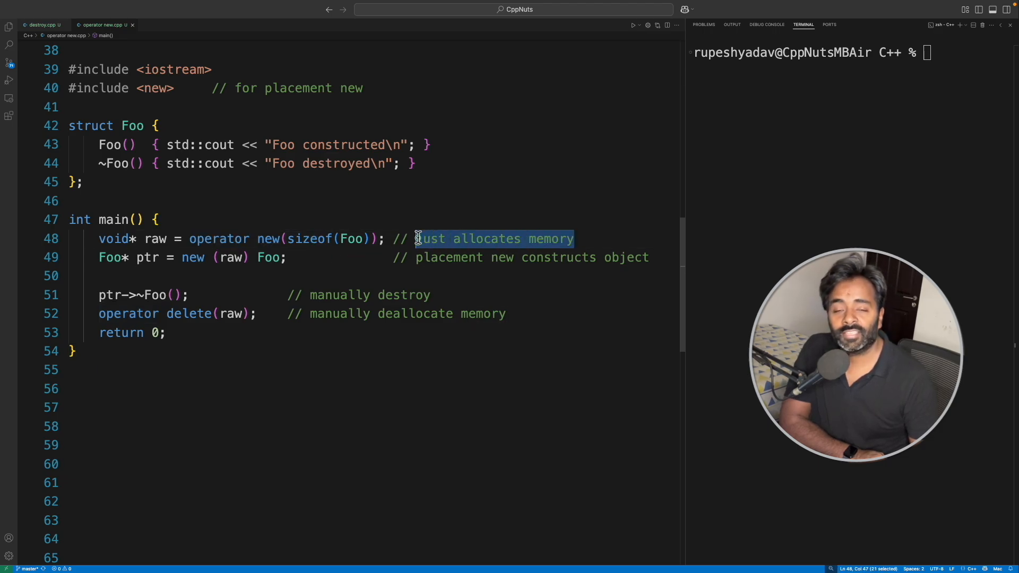
mouse_move(417, 238)
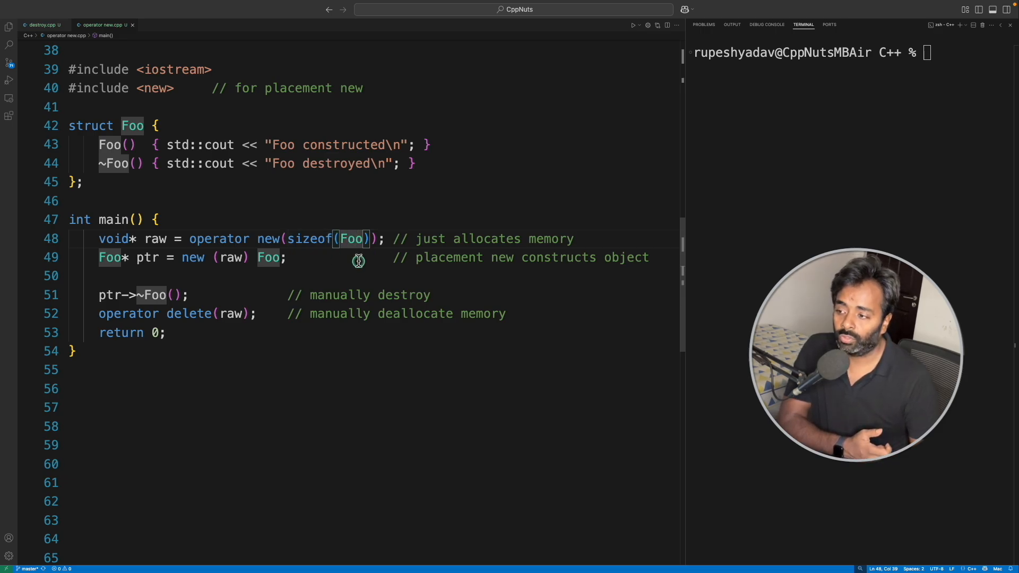
mouse_move(535, 238)
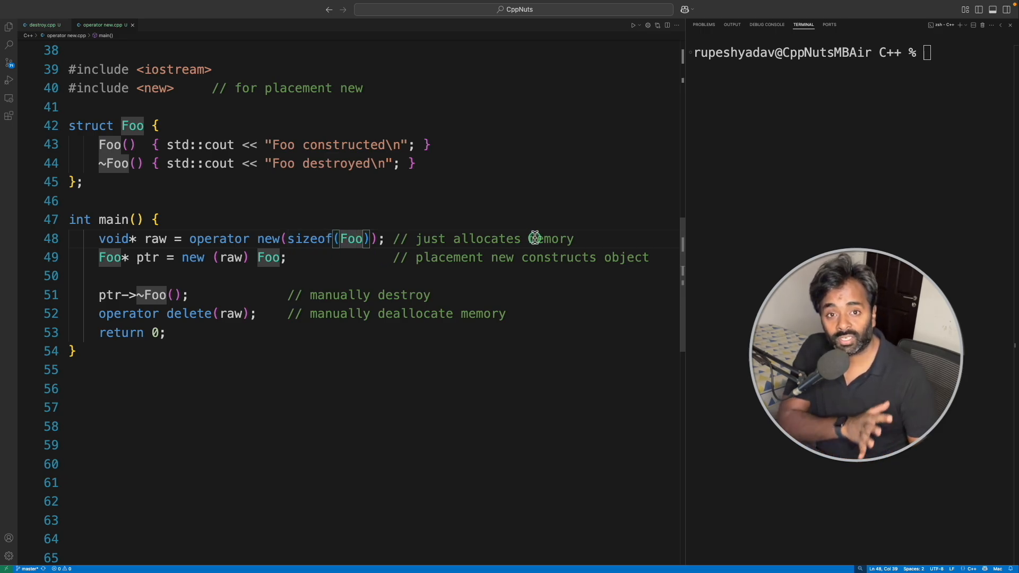
double_click(154, 239)
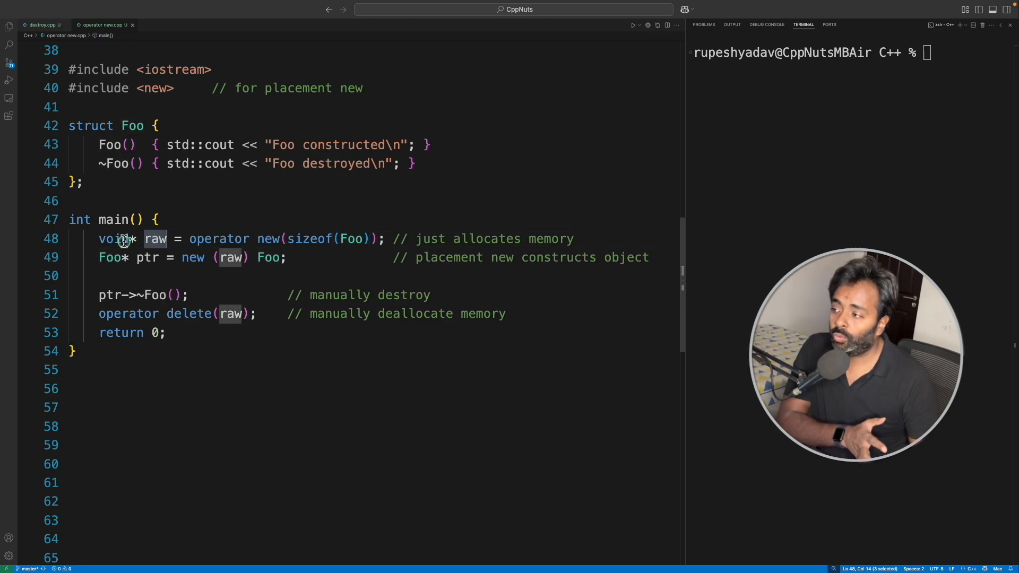
click(176, 238)
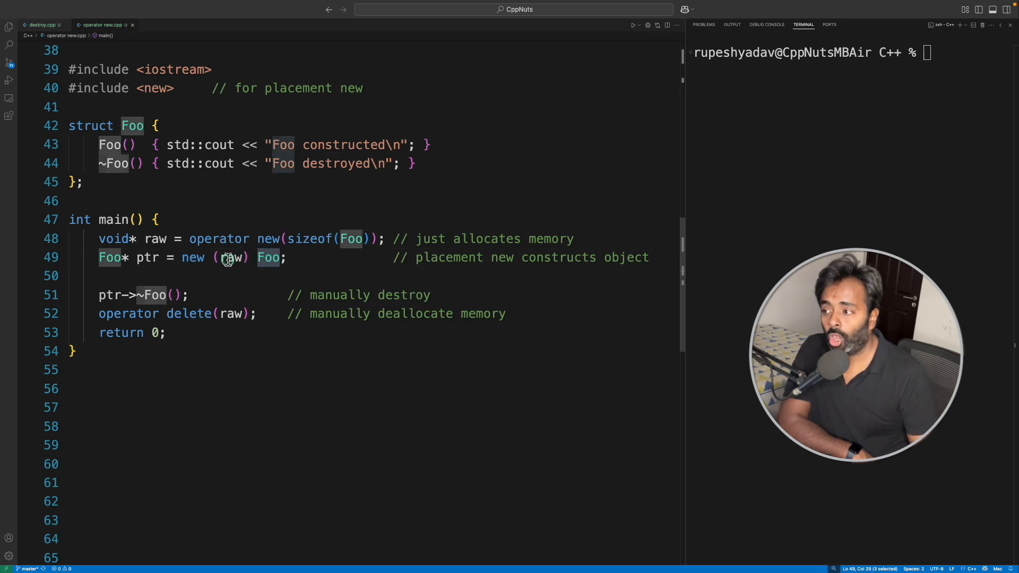
double_click(231, 258)
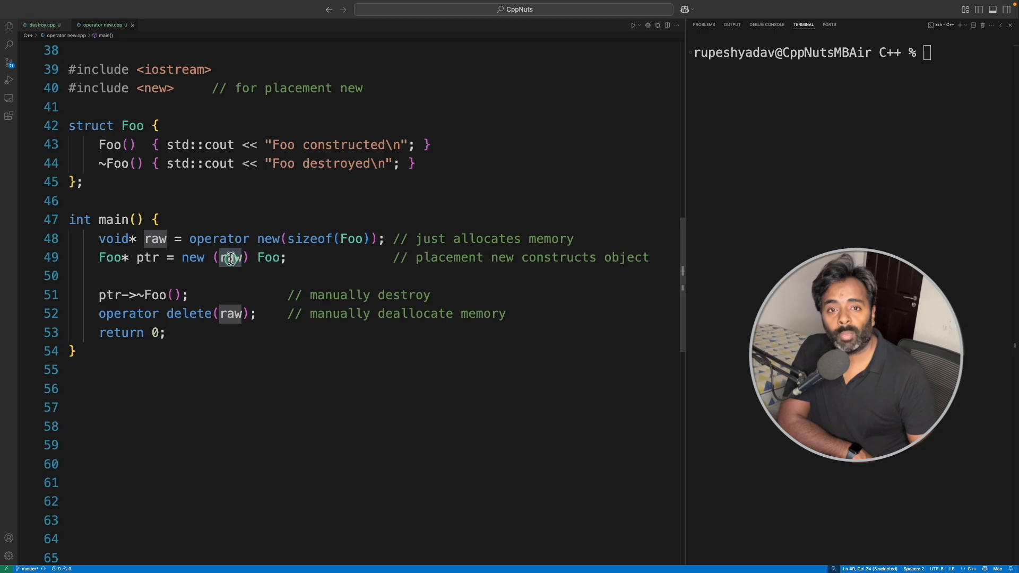
double_click(192, 258)
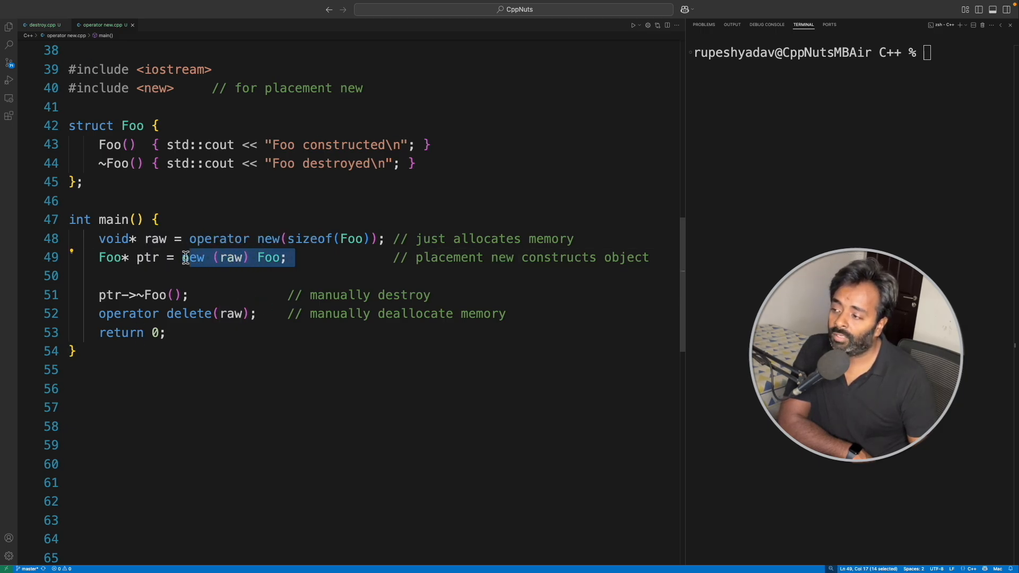
mouse_move(193, 258)
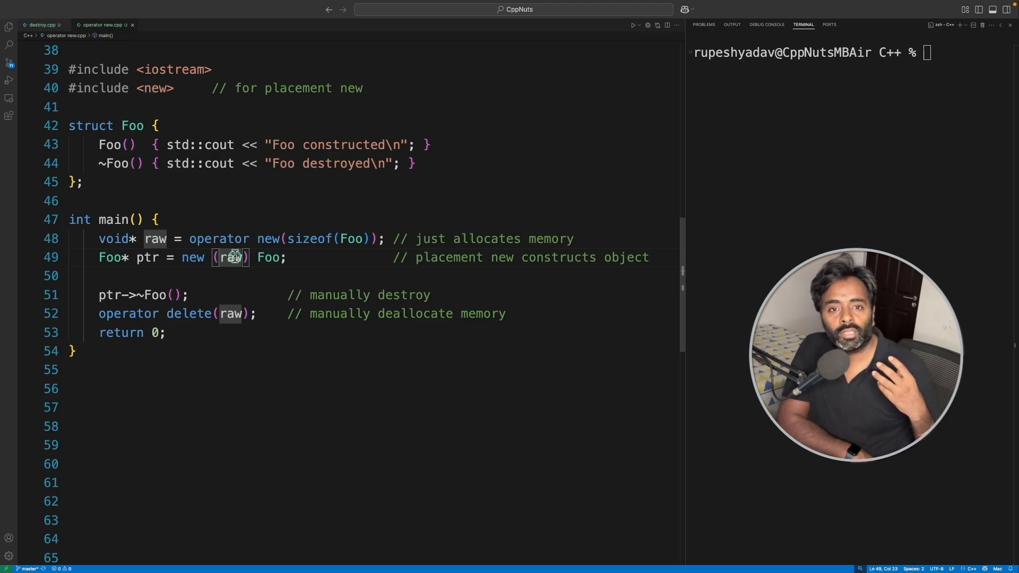
Highlight Foo in the placement new expression and the 'destroys' comment, scrolling further down
scroll(up, 3)
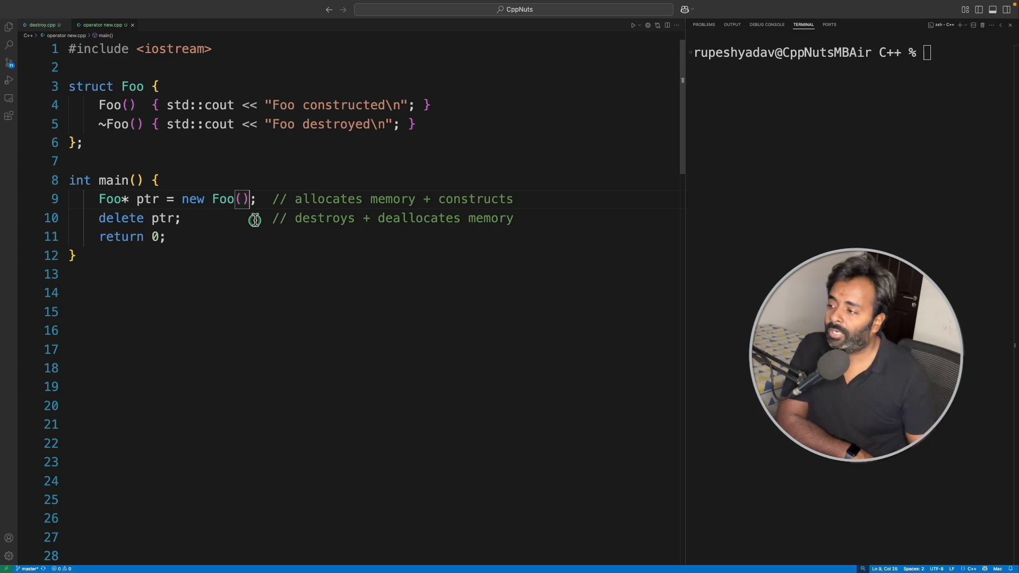
scroll(down, 3)
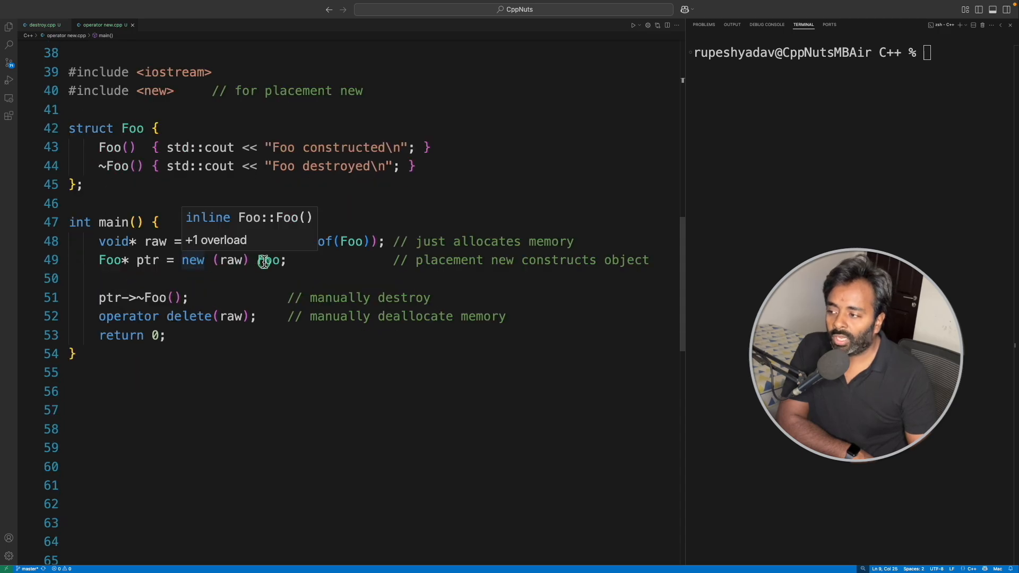
double_click(230, 260)
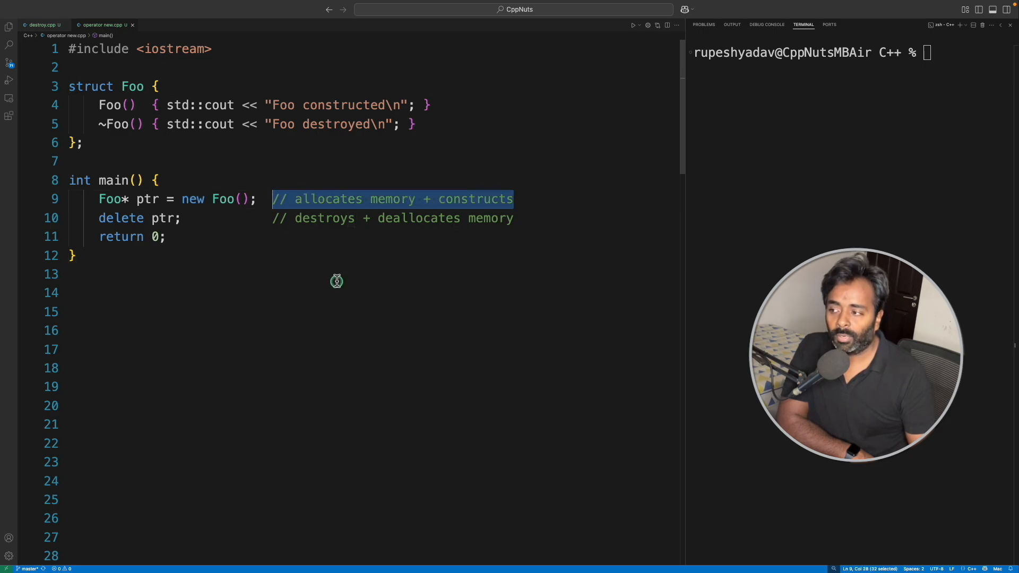
scroll(down, 3)
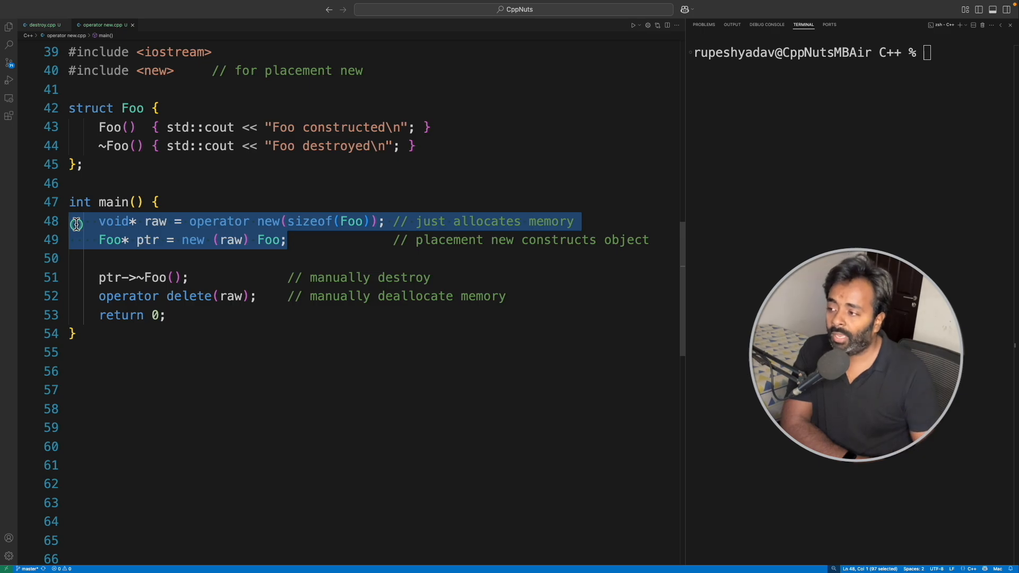
click(310, 240)
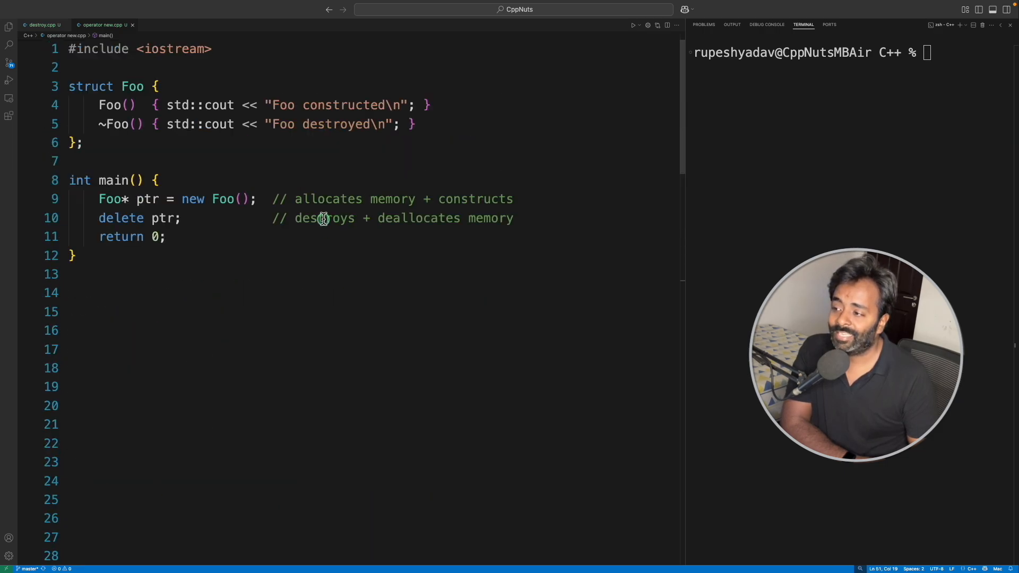
double_click(324, 217)
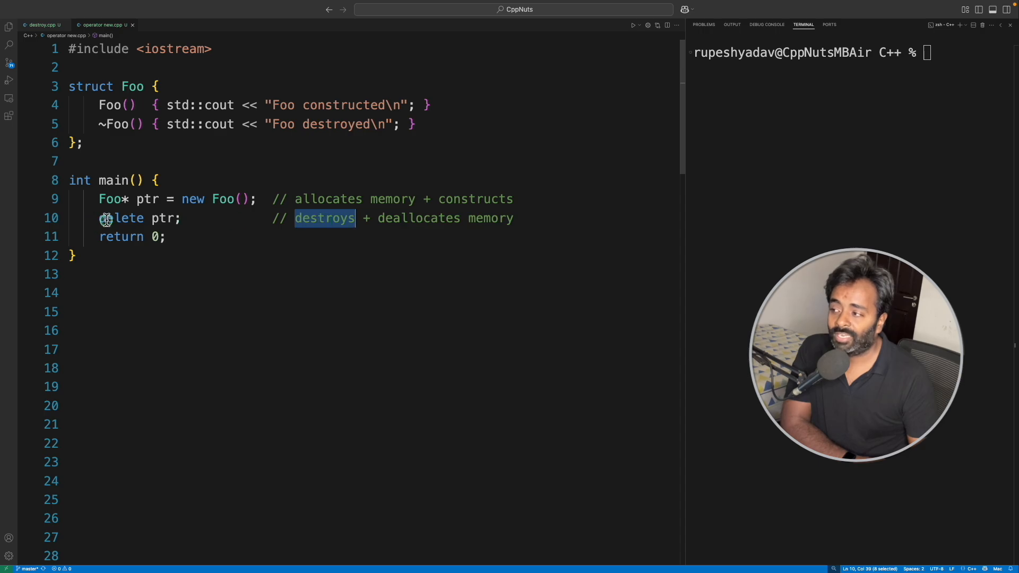
scroll(down, 3)
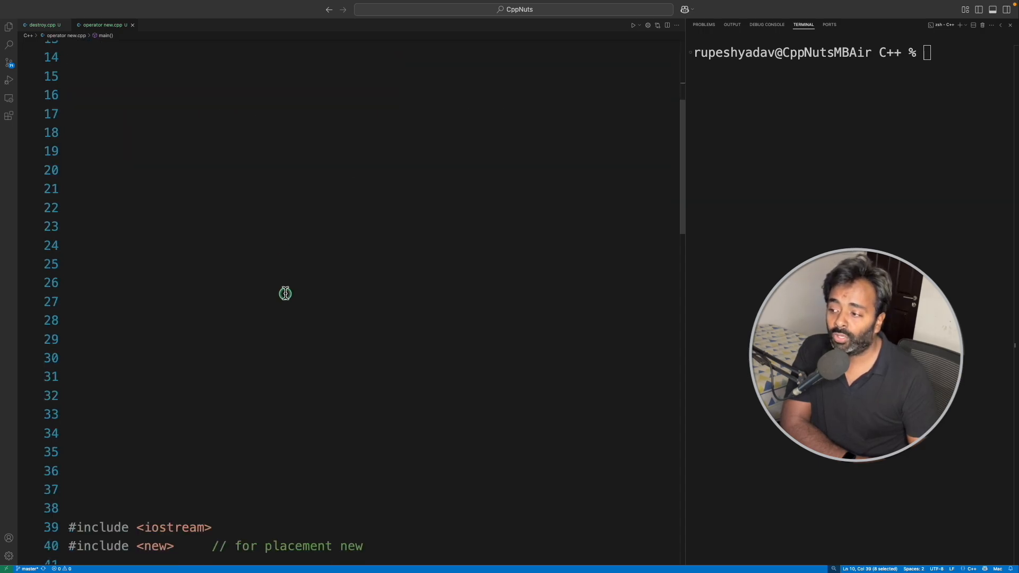
scroll(down, 3)
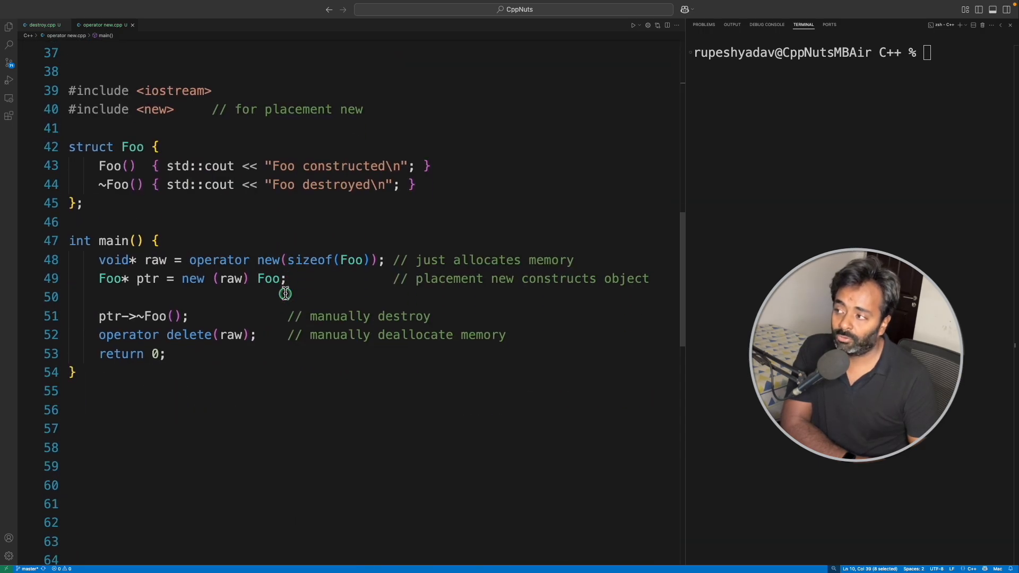
scroll(up, 3)
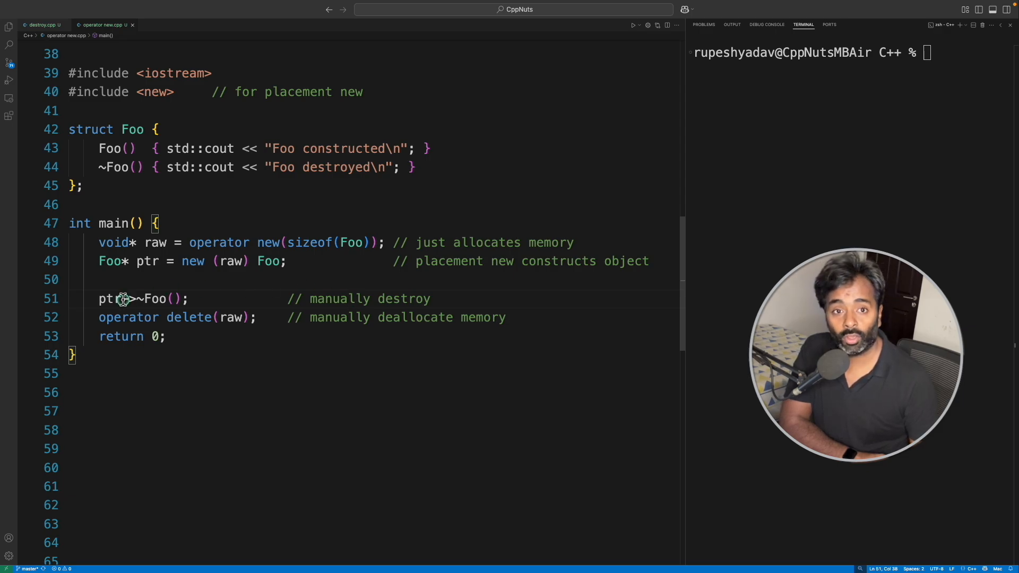
mouse_move(128, 317)
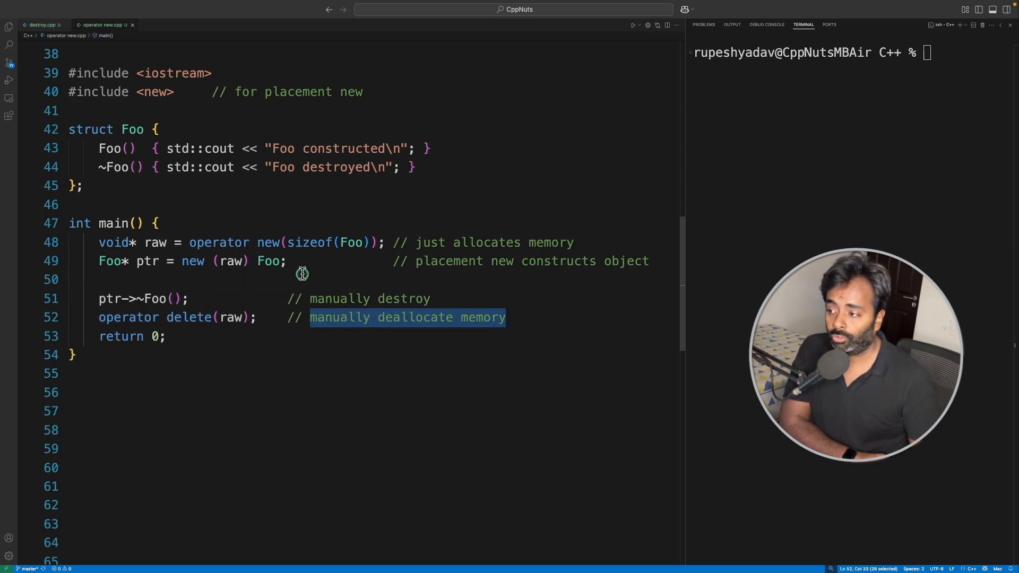
double_click(219, 243)
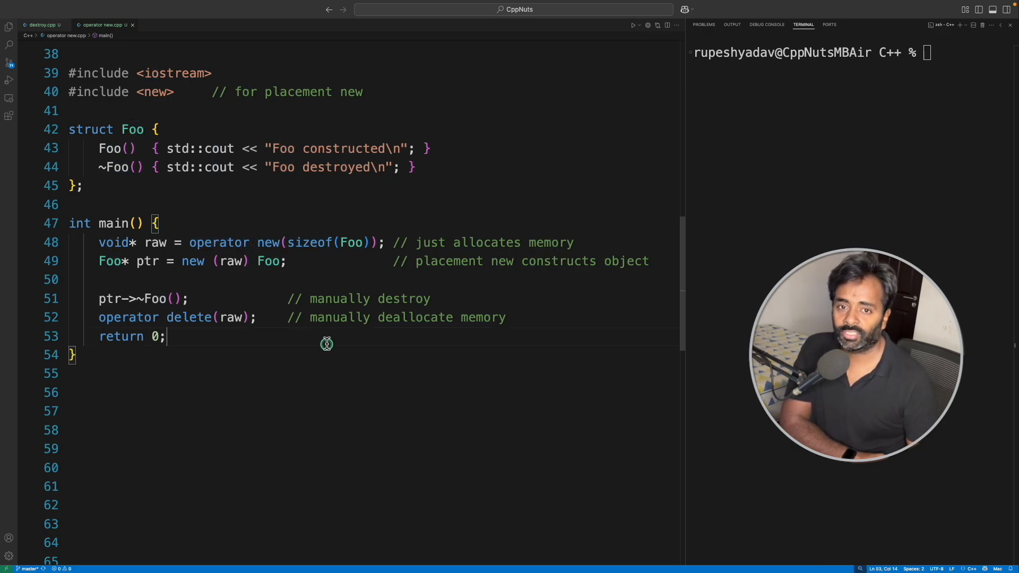
Scroll to the new keyword vs operator new markdown table and click its new Keyword header
scroll(down, 3)
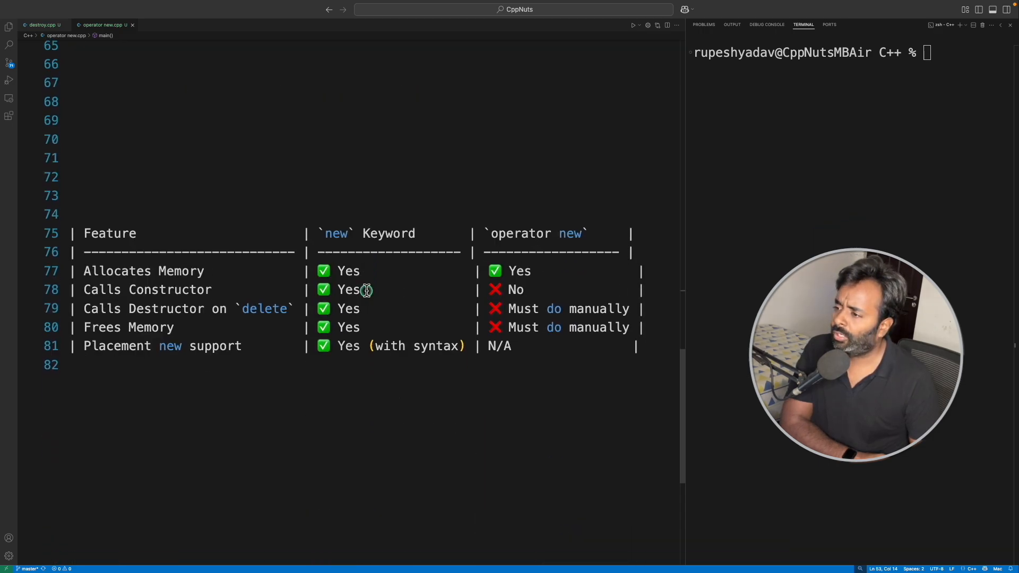
scroll(down, 3)
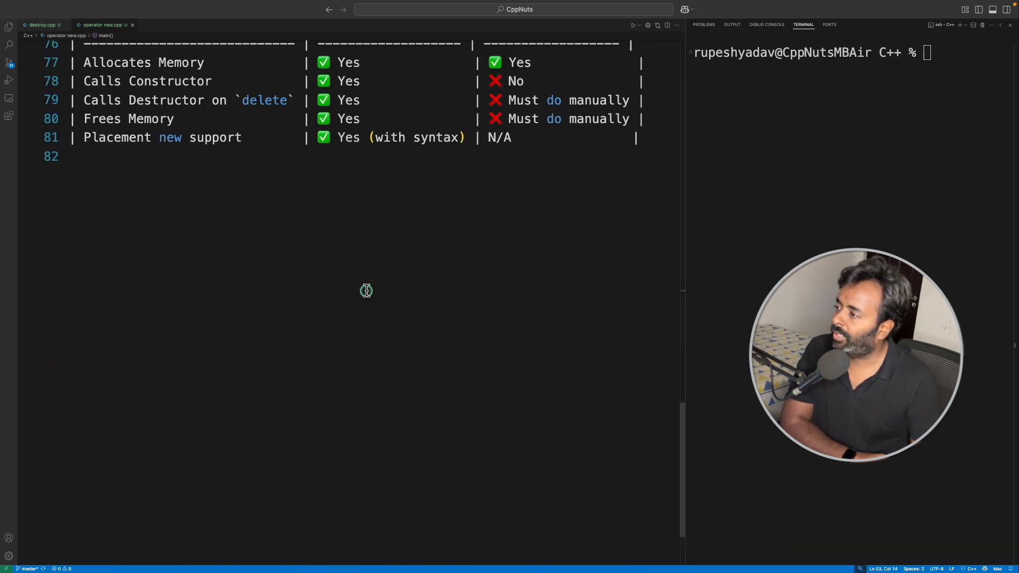
scroll(up, 3)
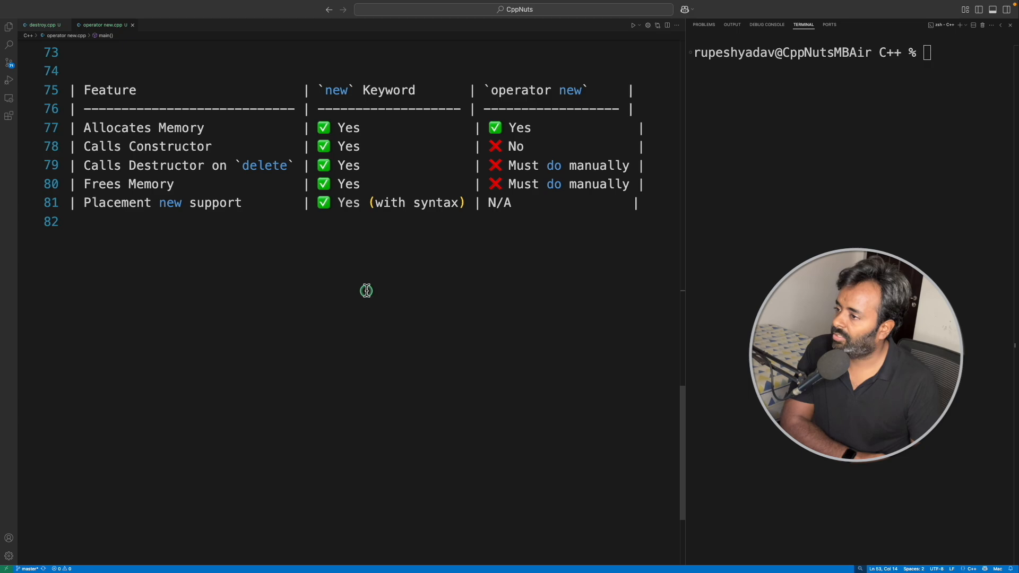
mouse_move(413, 101)
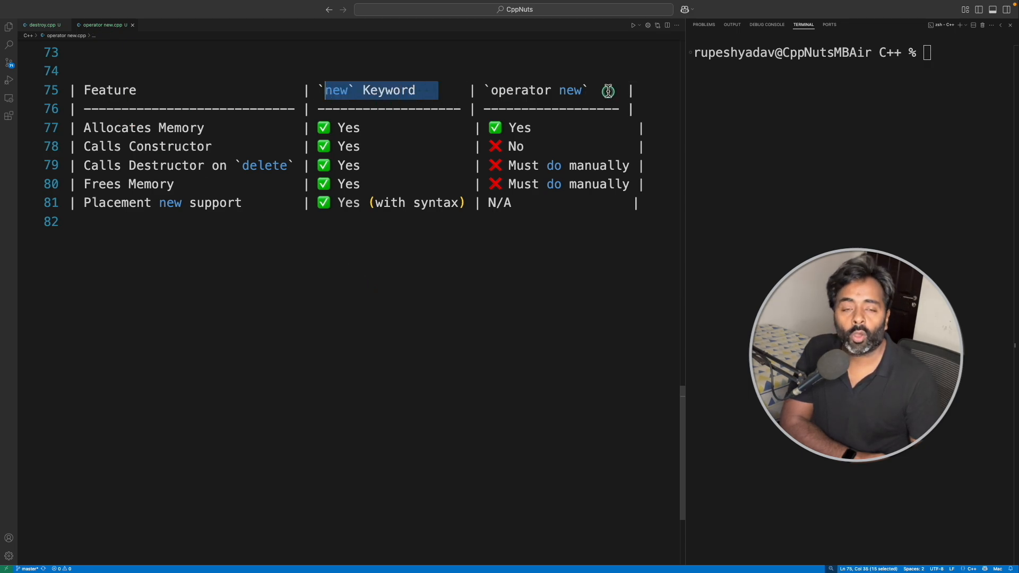
mouse_move(200, 126)
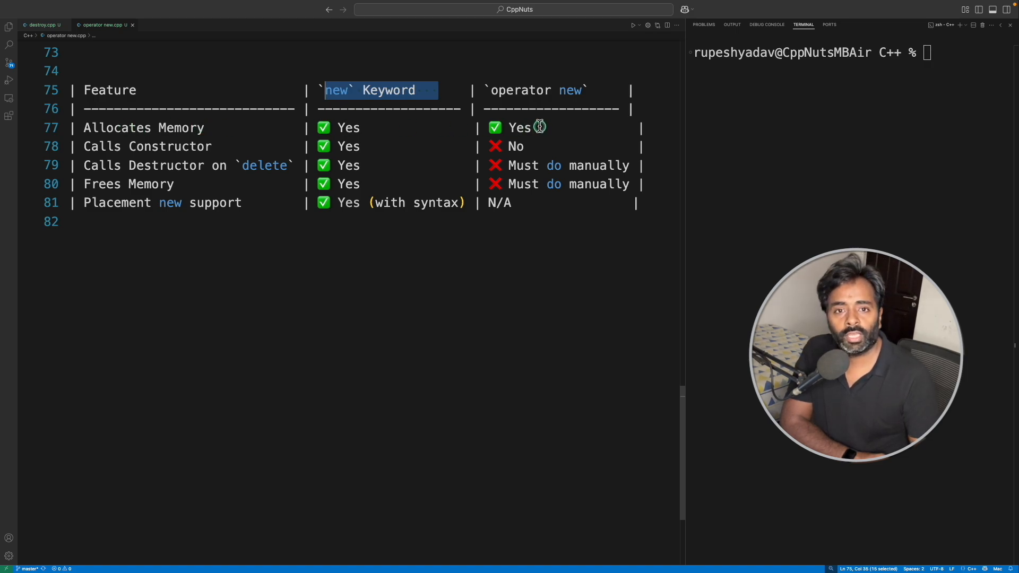
mouse_move(342, 104)
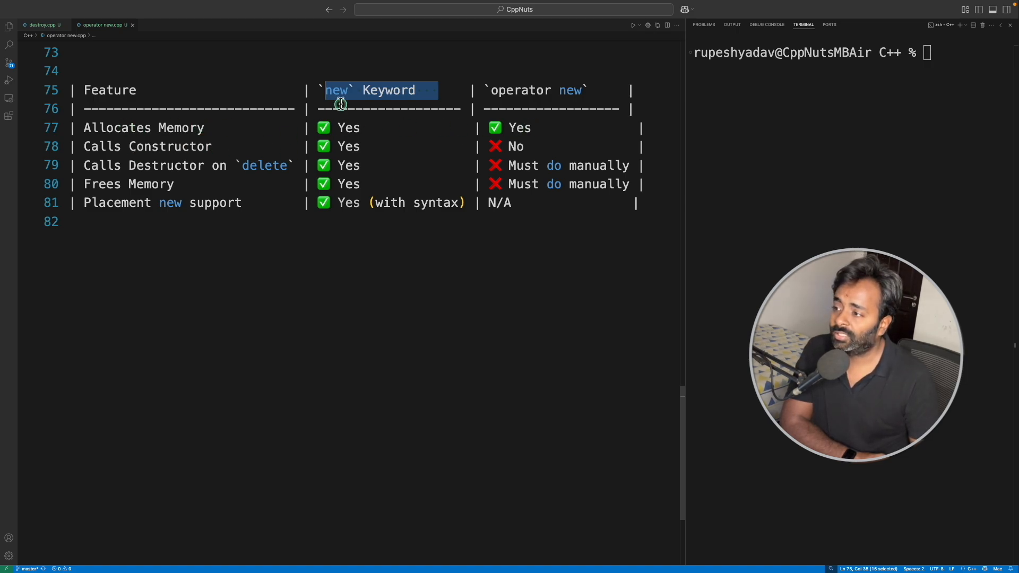
click(515, 147)
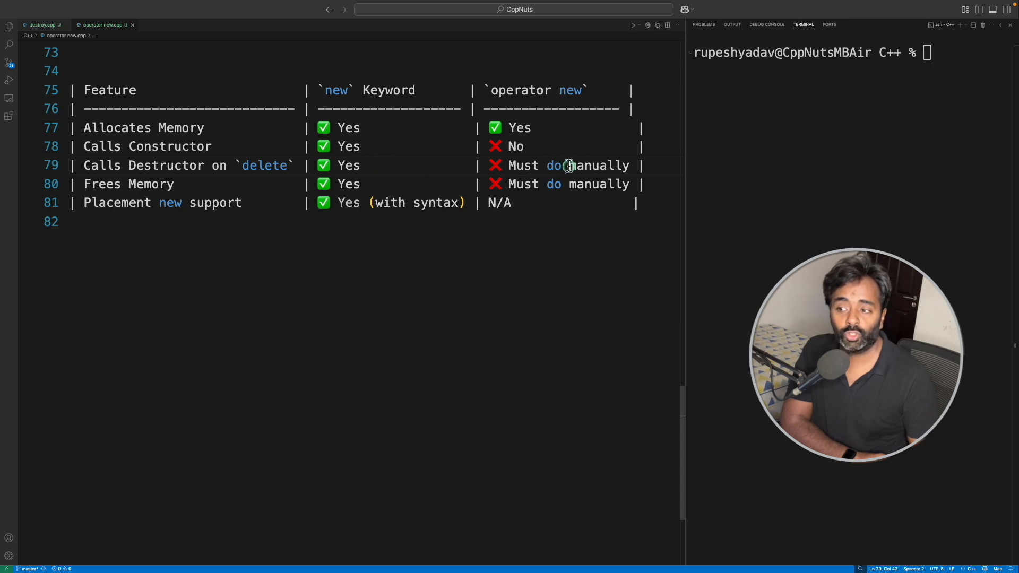
mouse_move(122, 185)
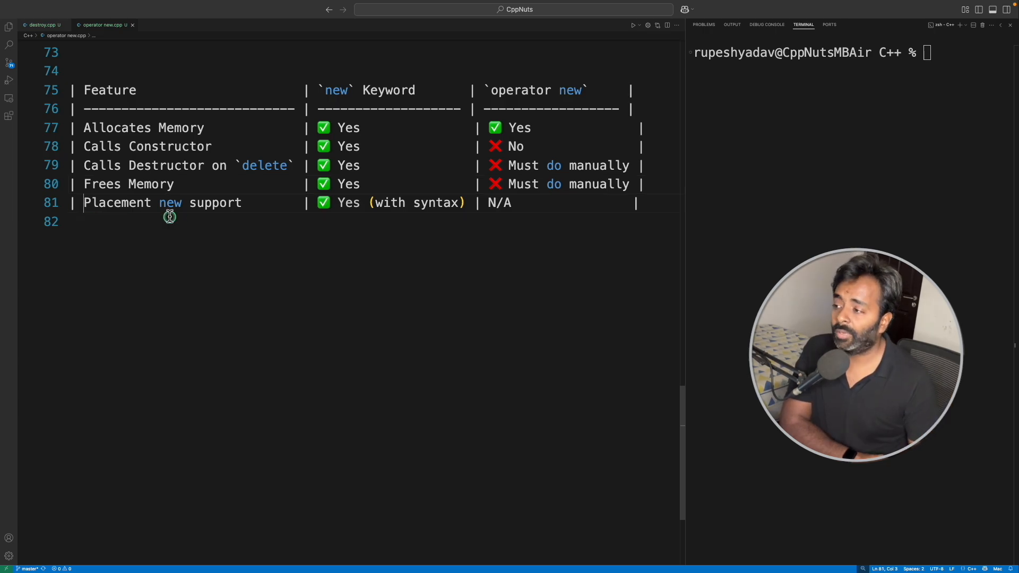
scroll(up, 3)
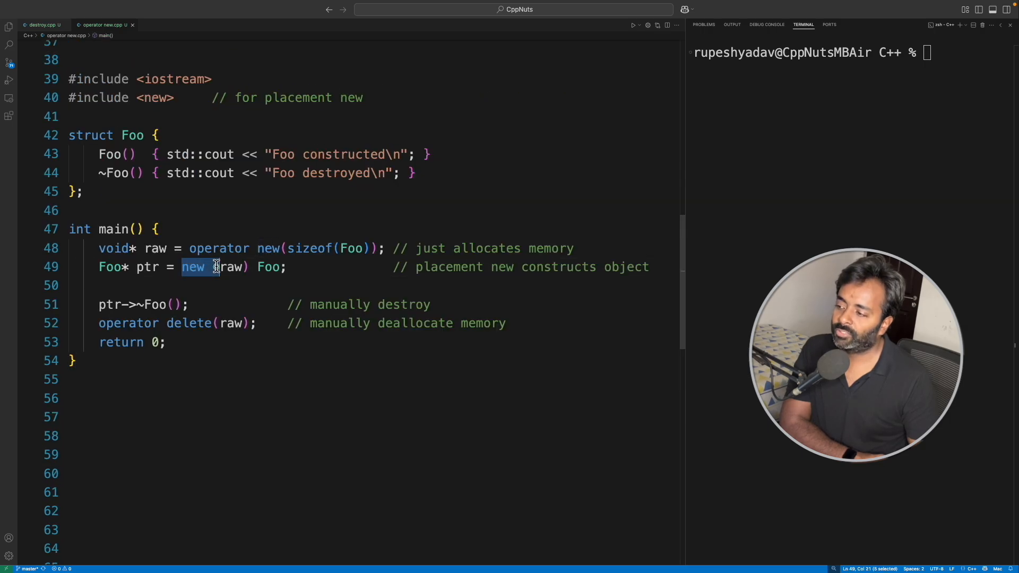
double_click(193, 266)
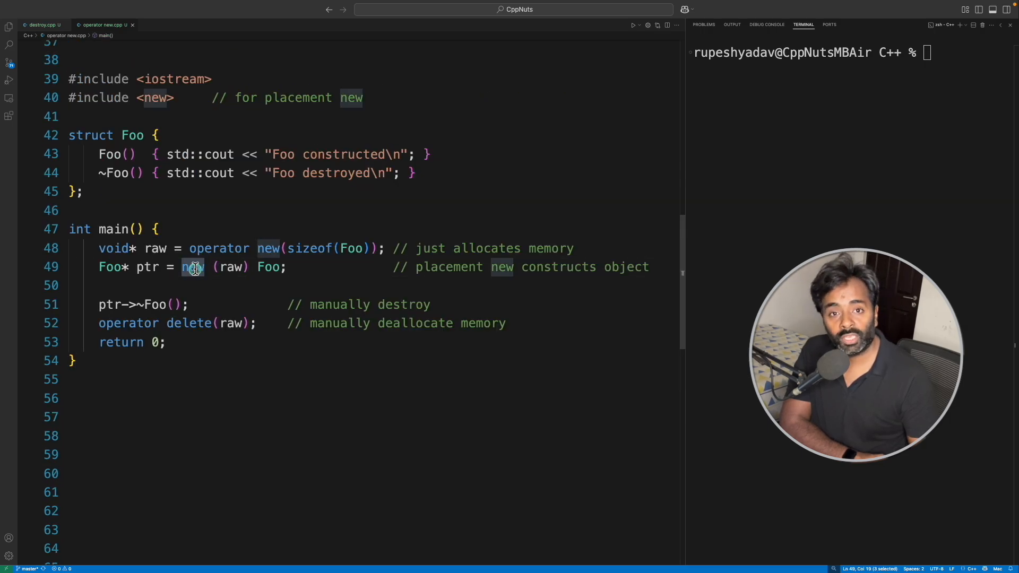
scroll(down, 3)
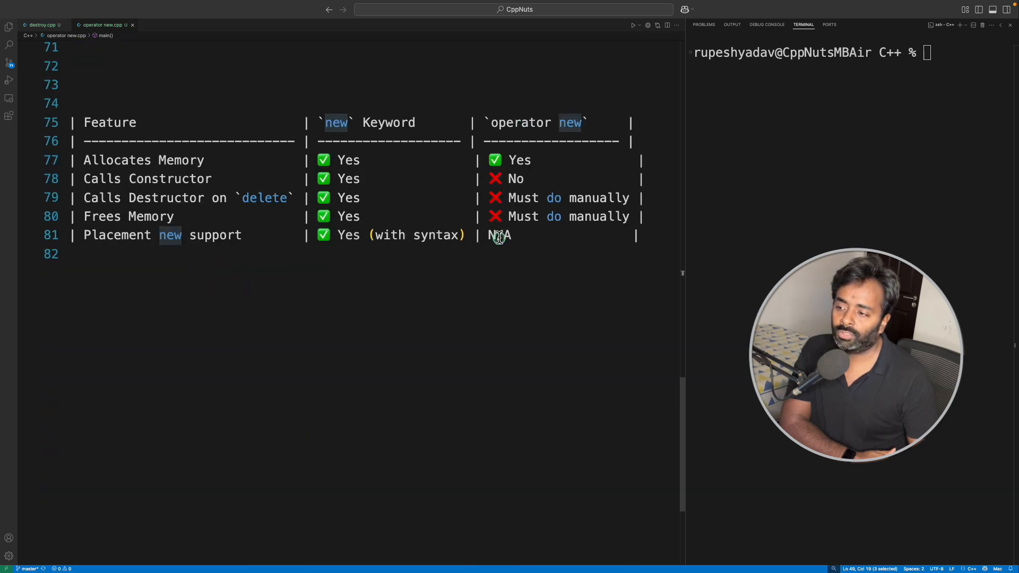
double_click(499, 235)
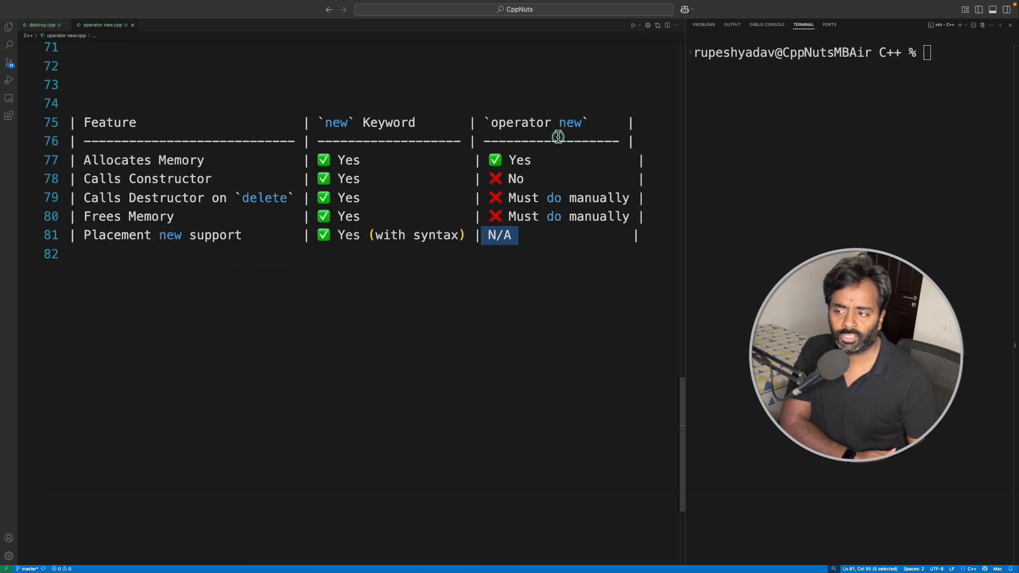